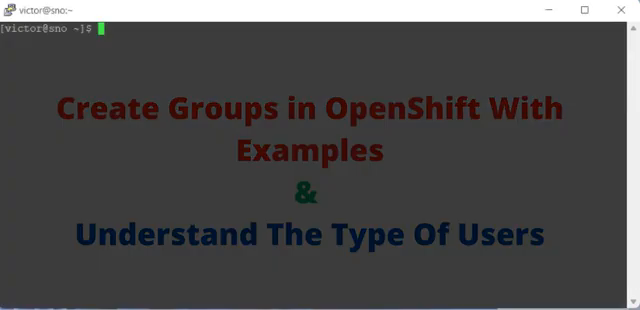
# Step: Run 'oc adm groups new admin-grp' to create the admin-grp group
pyautogui.write('oc a')
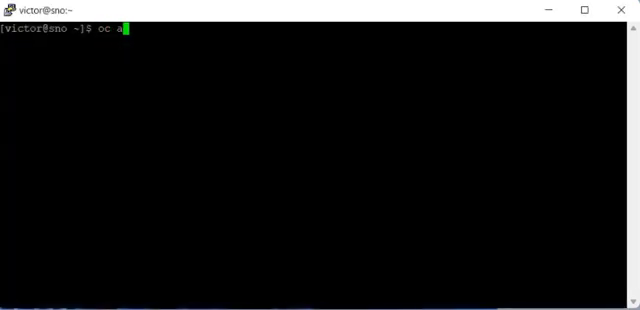
pyautogui.write('dm')
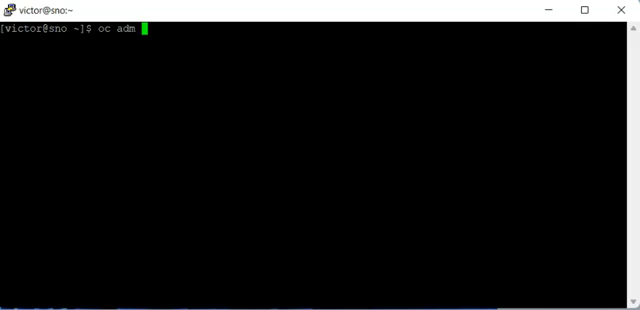
pyautogui.write('g')
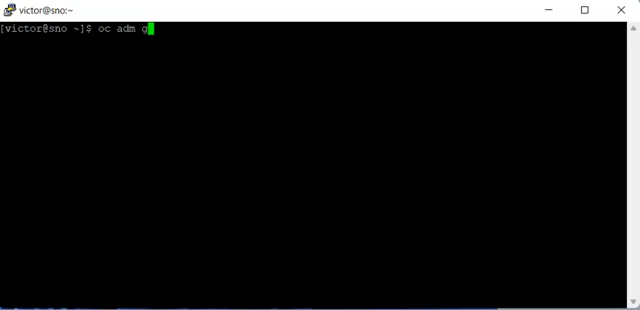
pyautogui.write('roup')
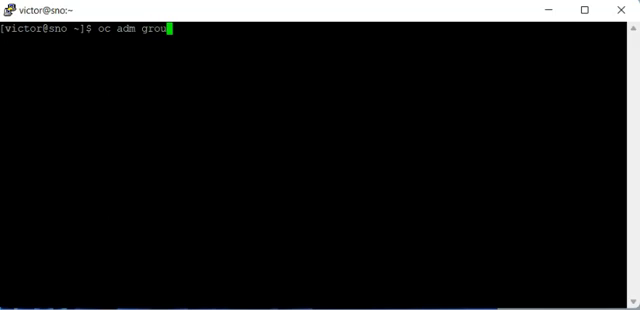
pyautogui.write('ps')
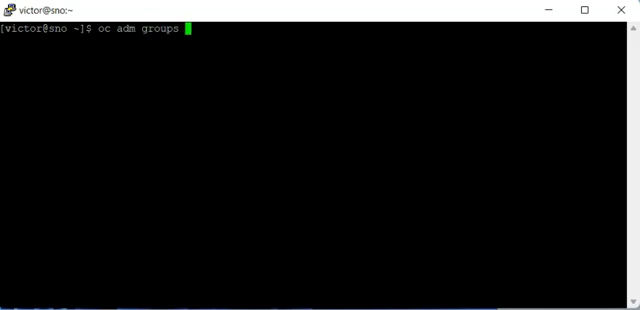
pyautogui.write('new')
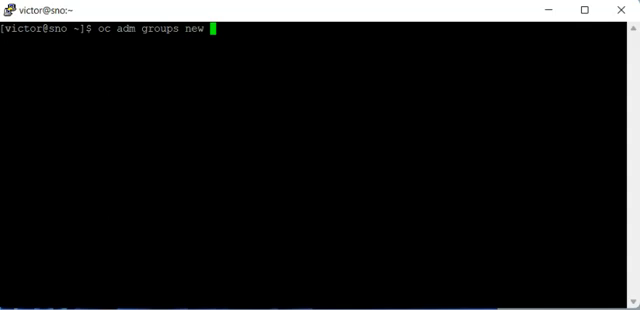
pyautogui.write('adm')
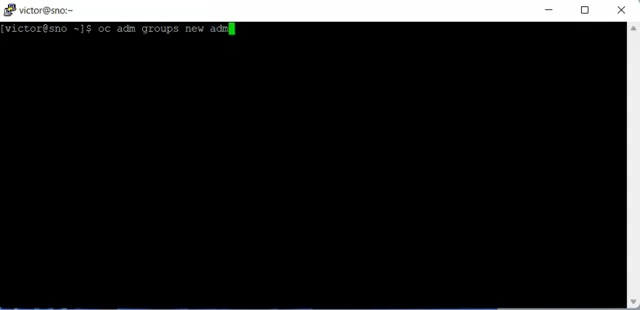
pyautogui.write('in-')
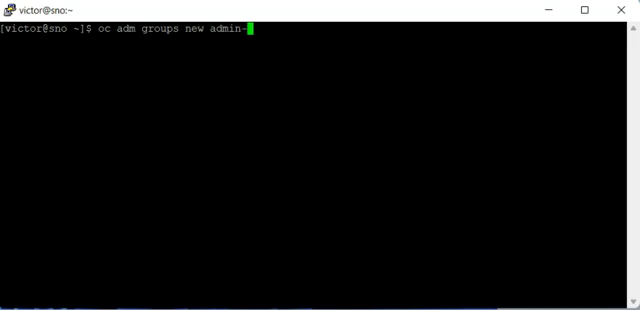
pyautogui.write('grp')
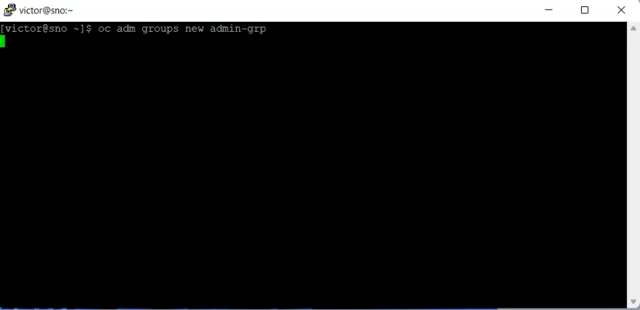
pyautogui.press('Return')
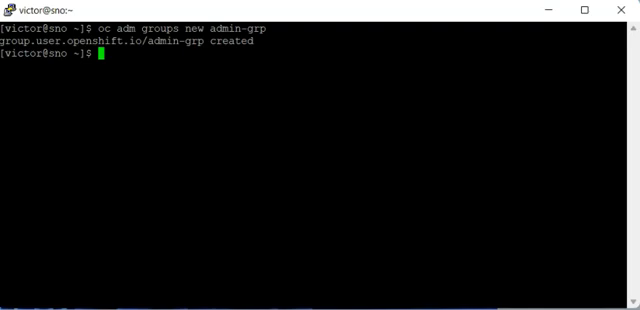
# Step: Run 'oc get groups' showing admin-grp listed with no users, and begin the next oc command
pyautogui.write('oc get')
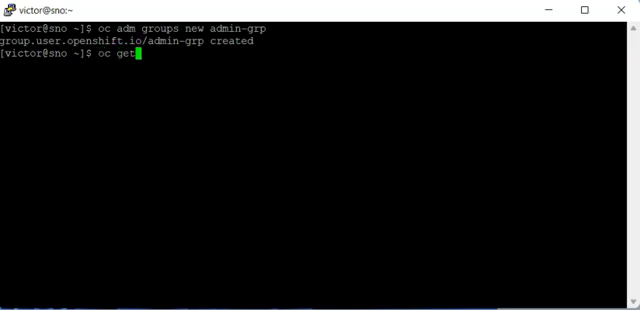
pyautogui.write('groups')
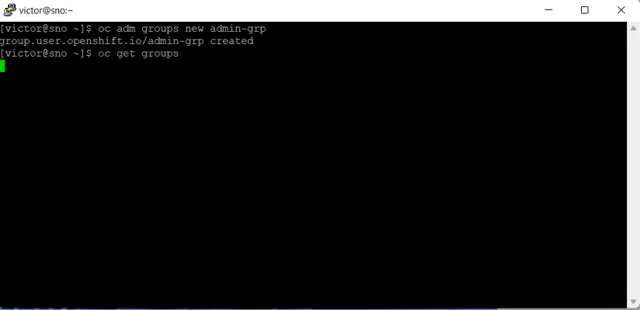
pyautogui.press('Return')
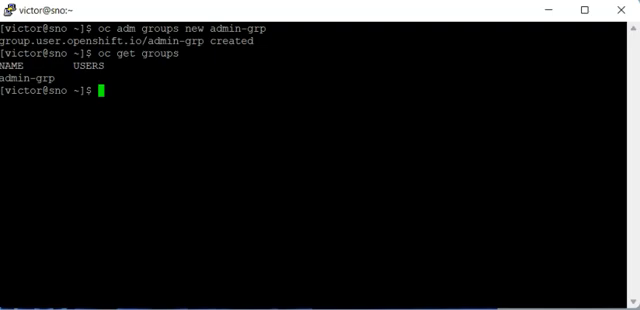
pyautogui.write('oc adm')
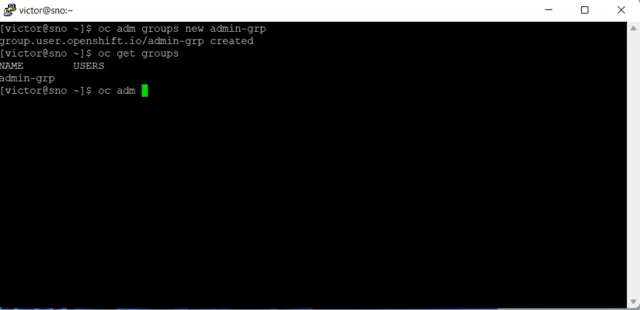
# Step: Run 'oc adm groups add-users admin-grp tekneed2' to add tekneed2 to the group
pyautogui.write('groups')
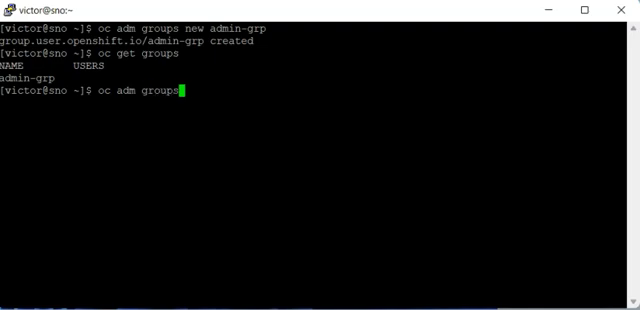
pyautogui.write('add-us')
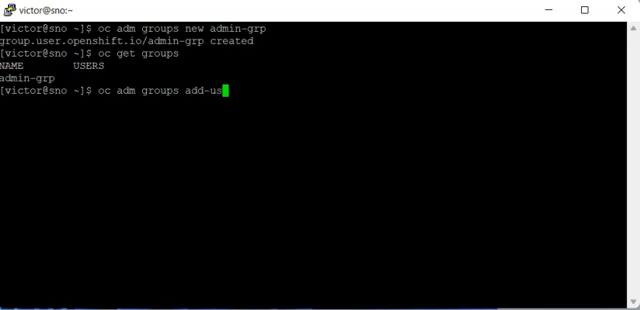
pyautogui.write('ers')
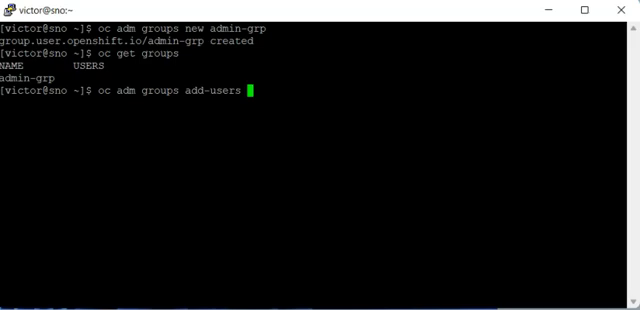
pyautogui.write('a')
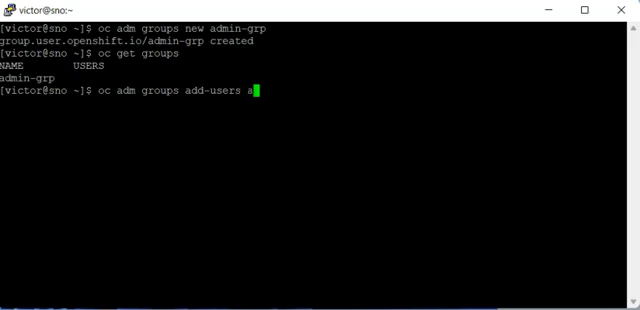
pyautogui.write('dmin-grp')
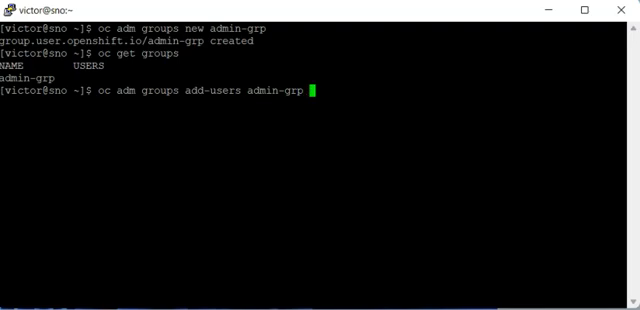
pyautogui.write('teknee')
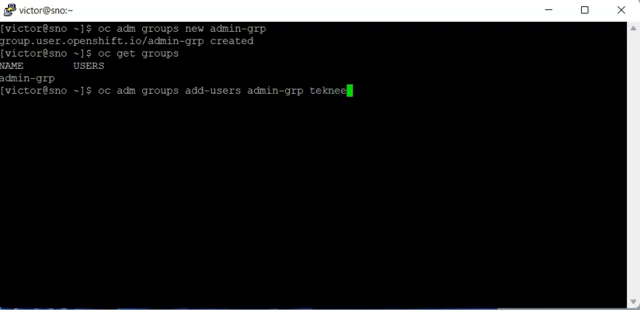
pyautogui.press('Return')
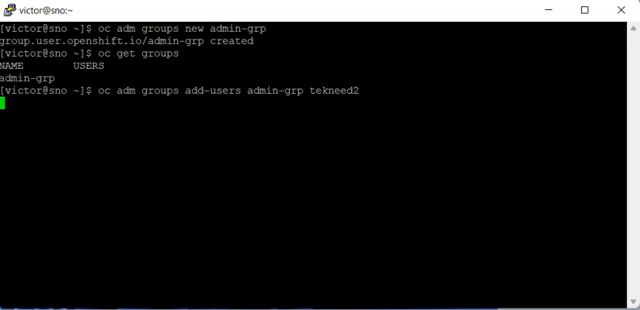
pyautogui.press('Return')
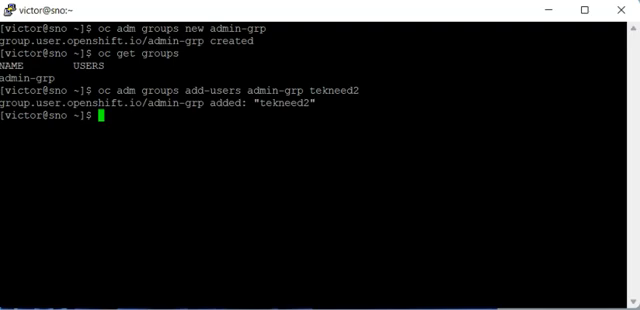
pyautogui.write('oc get gro')
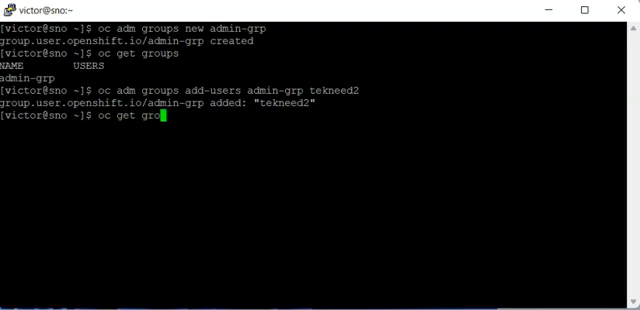
# Step: Rerun 'oc get groups' showing tekneed2 in admin-grp, then run 'oc get users'
pyautogui.press('Return')
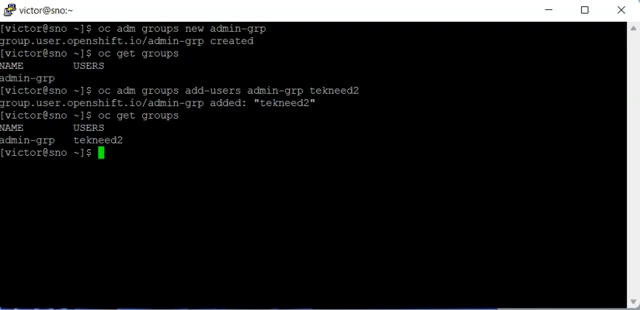
pyautogui.write('oc get')
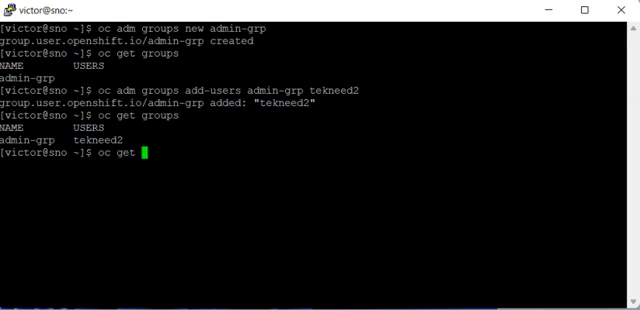
pyautogui.write('use')
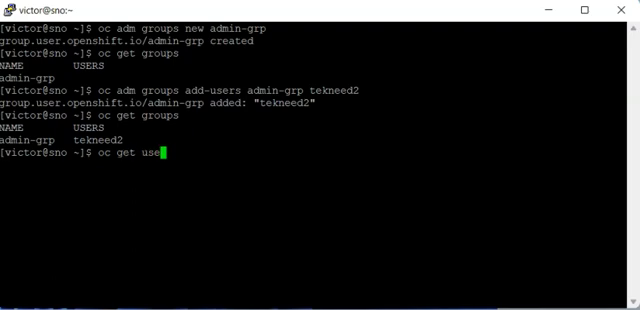
pyautogui.press('Return')
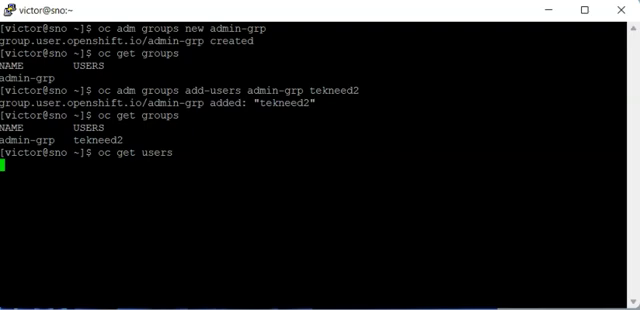
pyautogui.press('Return')
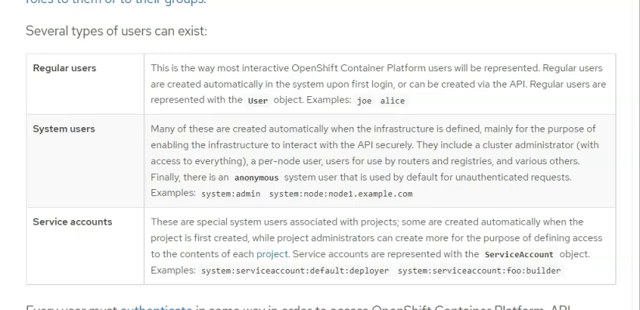
# Step: Highlight the example regular user name 'joe' in the OpenShift user-types documentation table
pyautogui.doubleClick(362, 100)
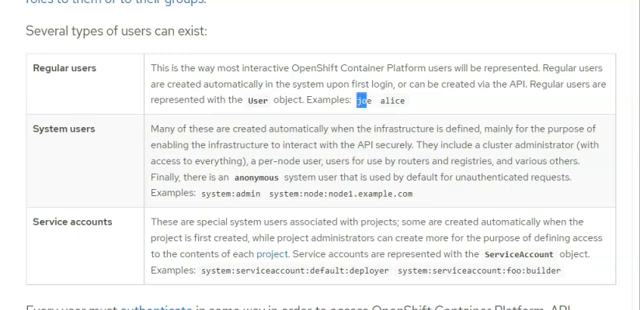